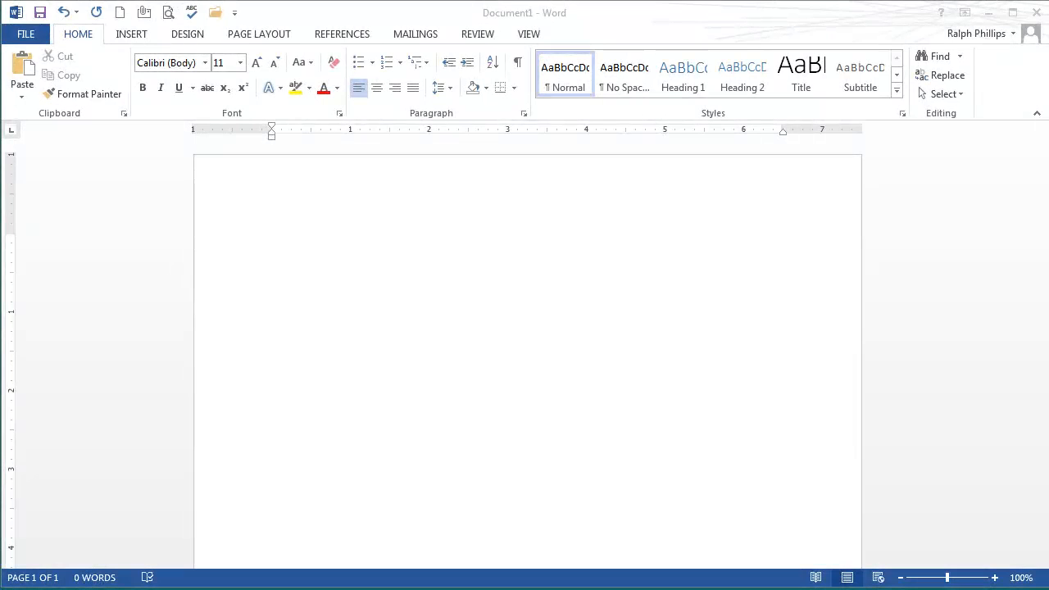
mouse_move(308, 235)
text(-)
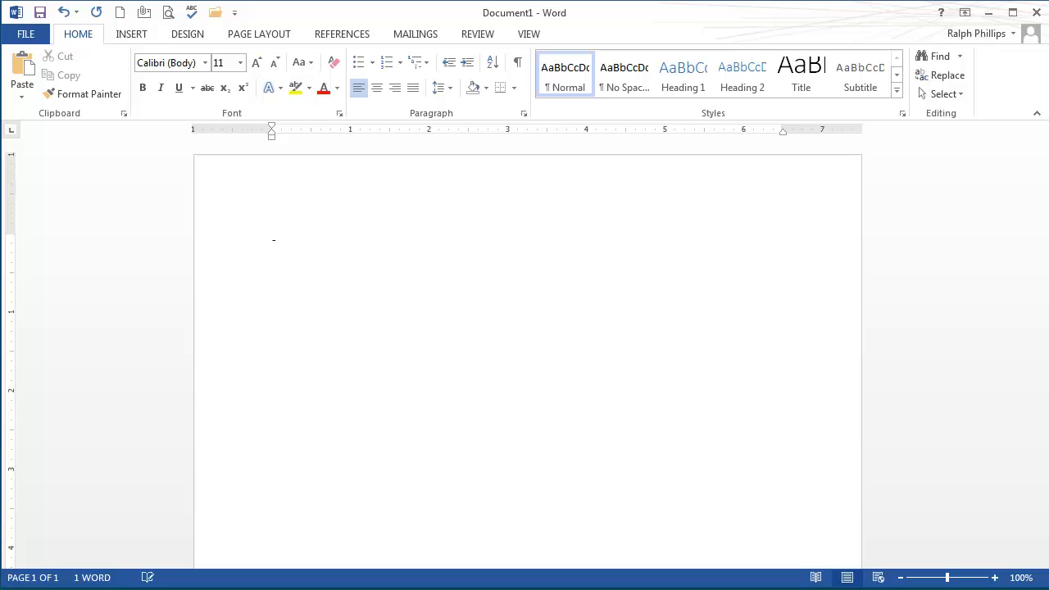
Generate ten lorem ipsum paragraphs with the =lorem(10,10) formula.
text(=)
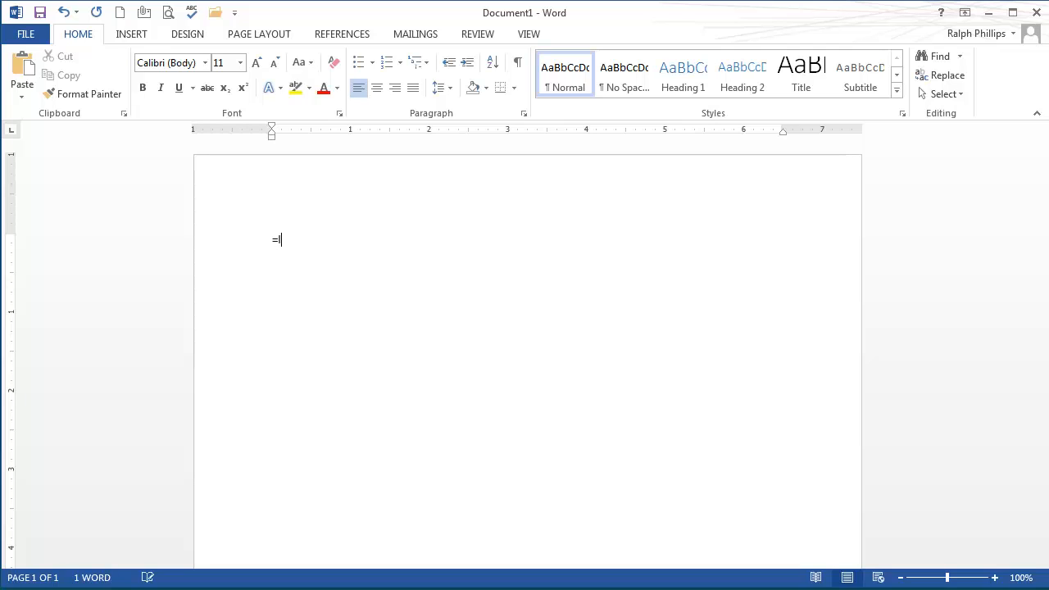
text(lorem(10,10))
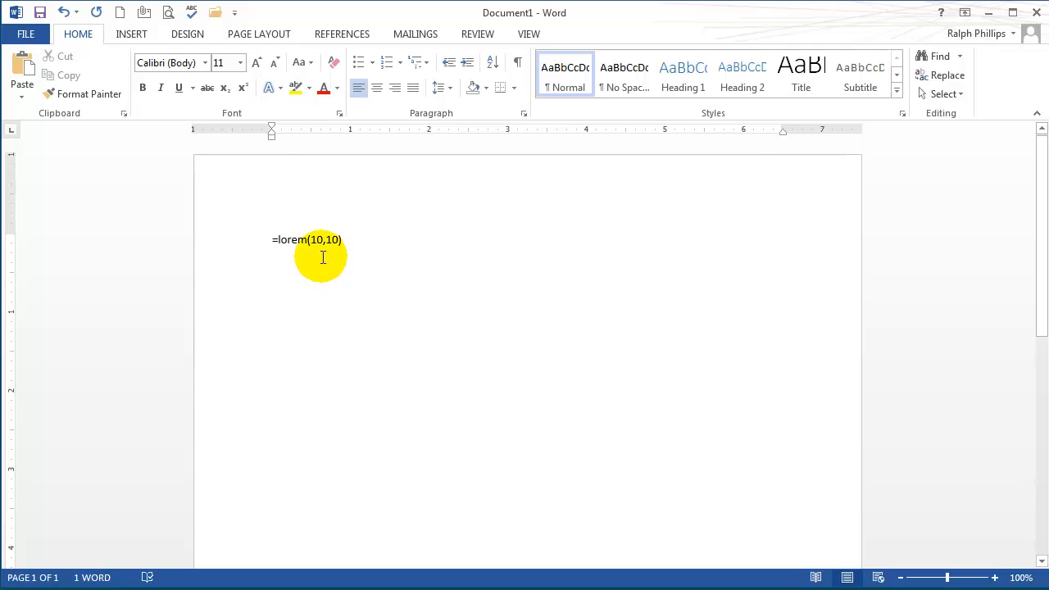
key(enter)
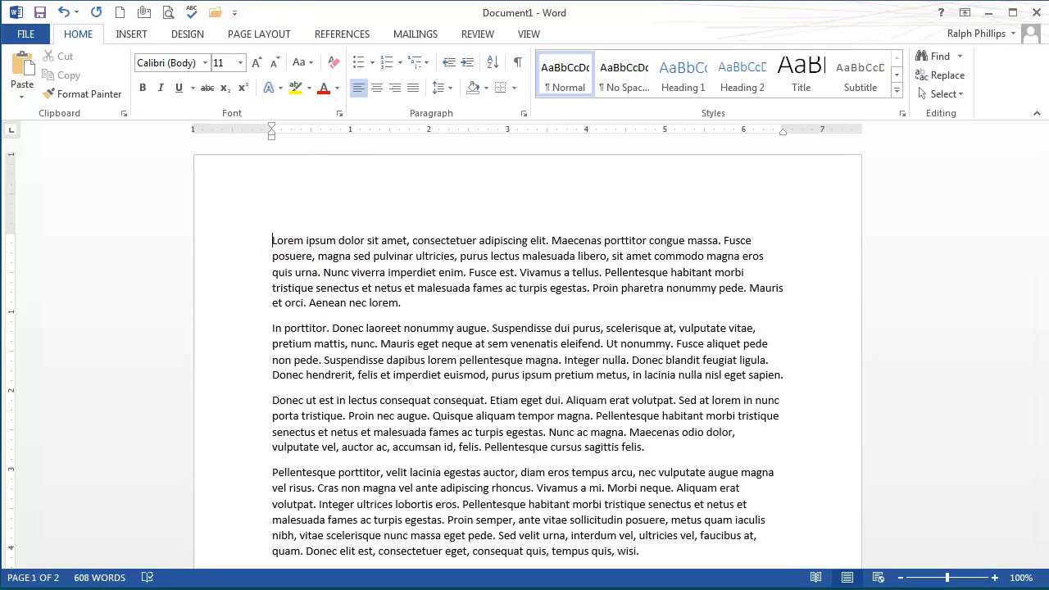
Insert the Office.com clip-art family chairlift photo found by searching 'snowy mountain'.
click(131, 33)
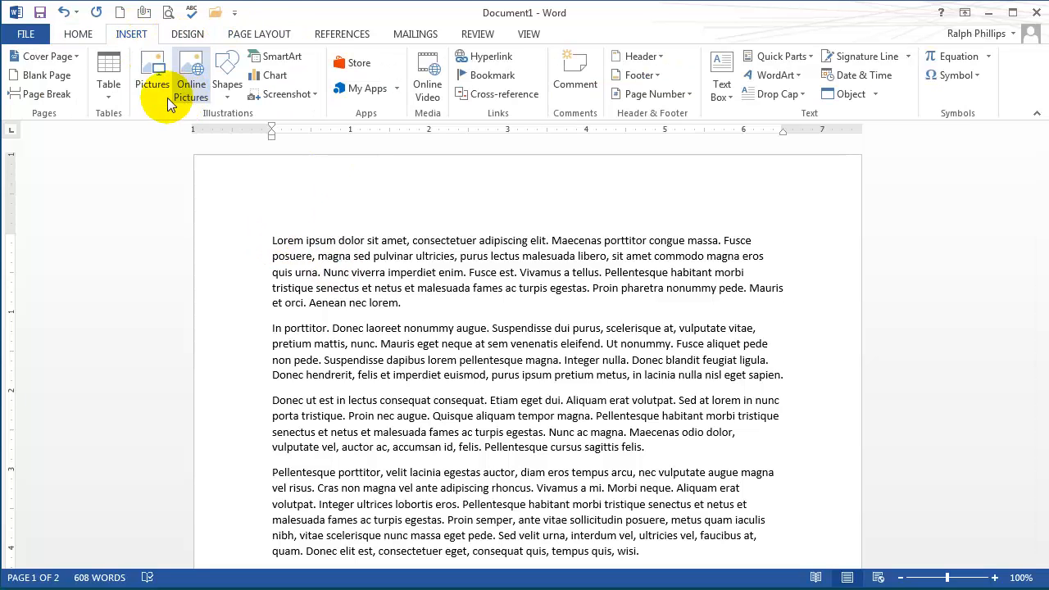
click(190, 79)
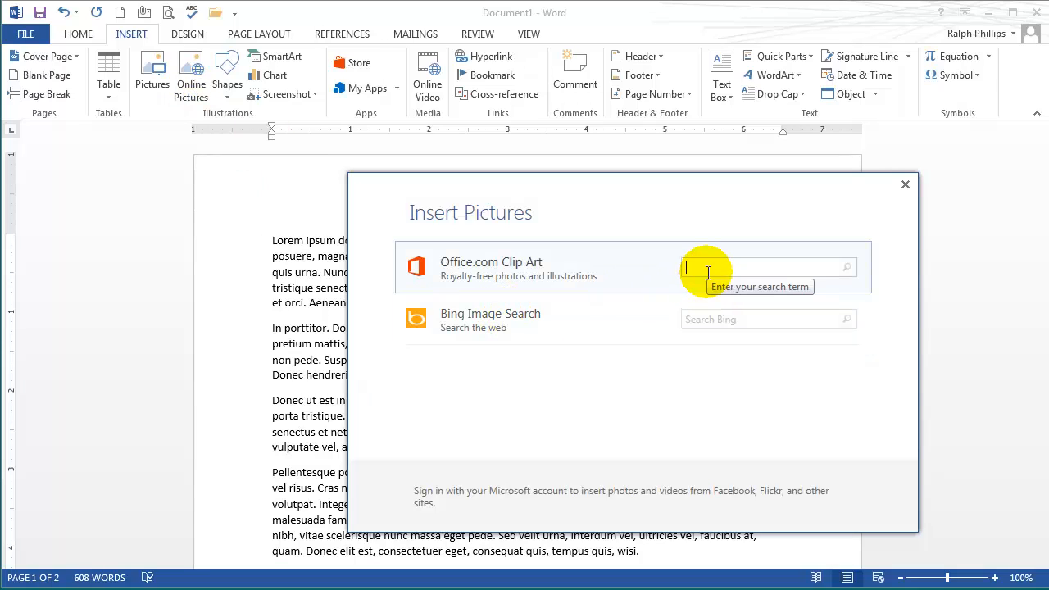
text(snowy mountain)
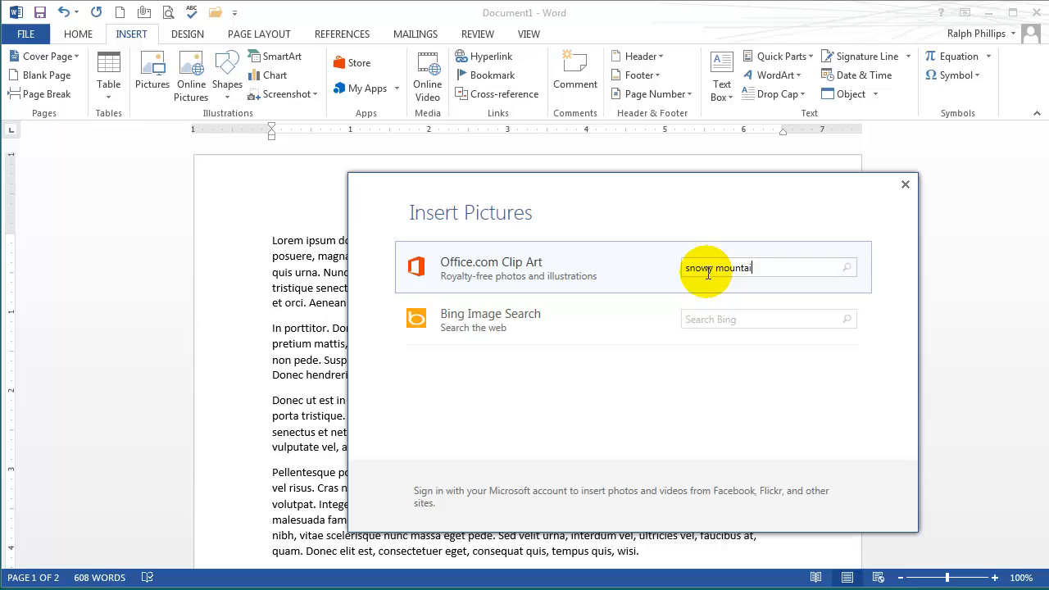
click(846, 268)
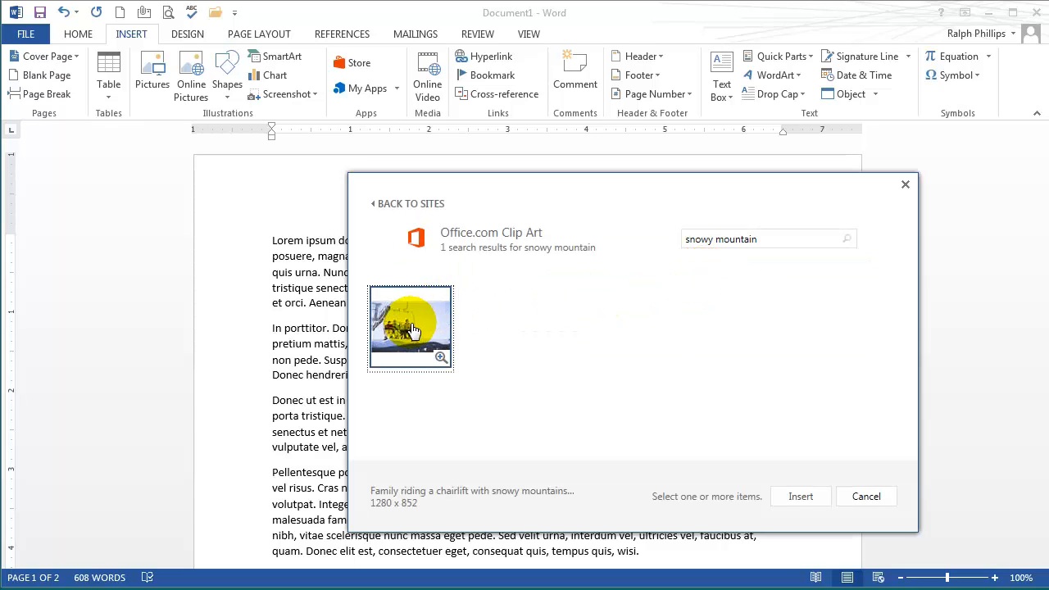
click(410, 328)
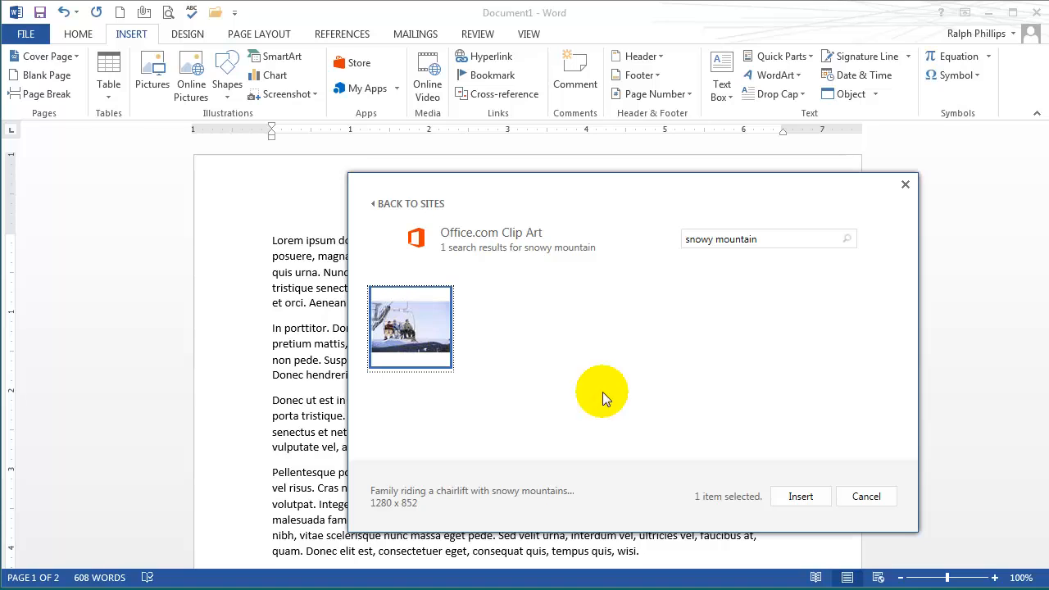
click(800, 495)
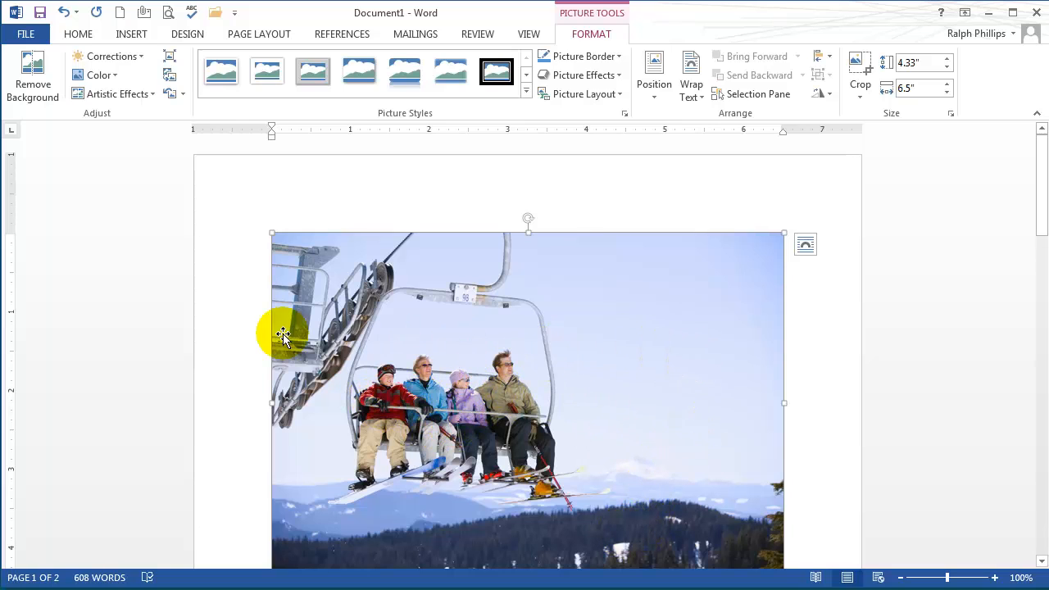
Shrink the chairlift photo by its corner handle and set Square text wrapping.
scroll(down, 3)
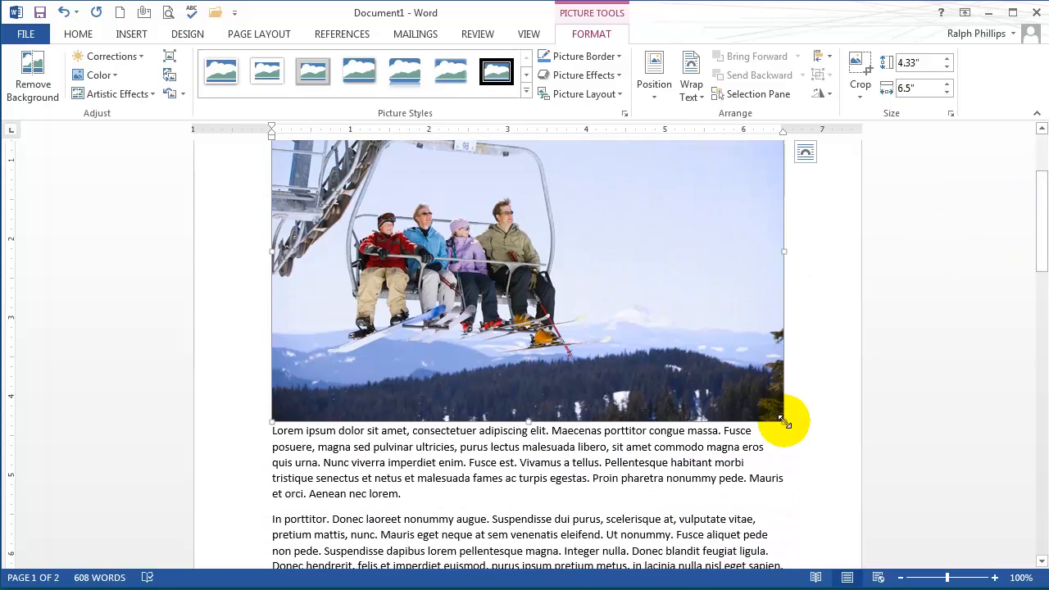
drag(783, 420, 564, 276)
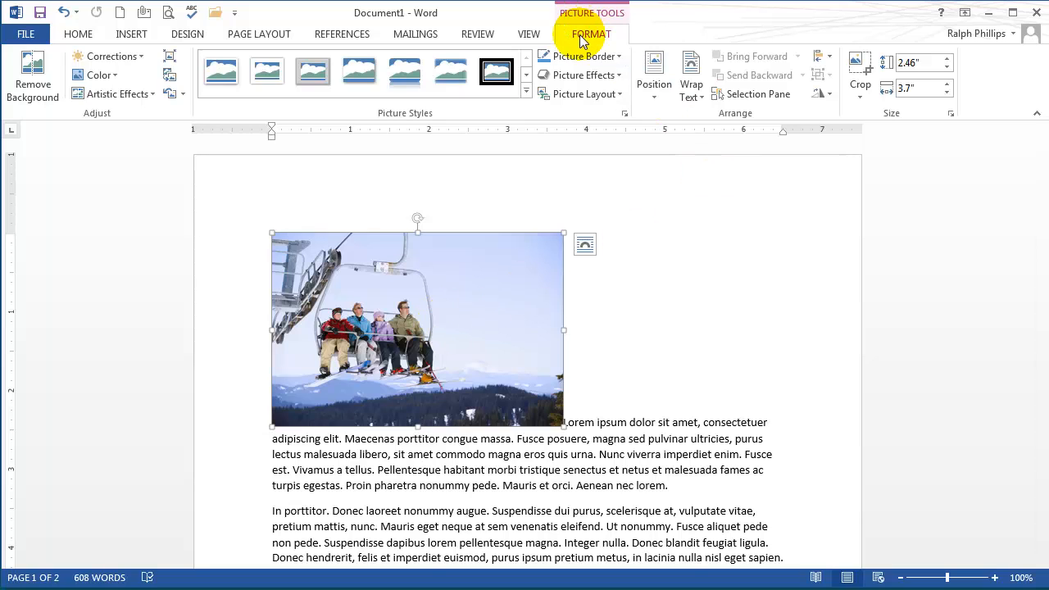
mouse_move(691, 91)
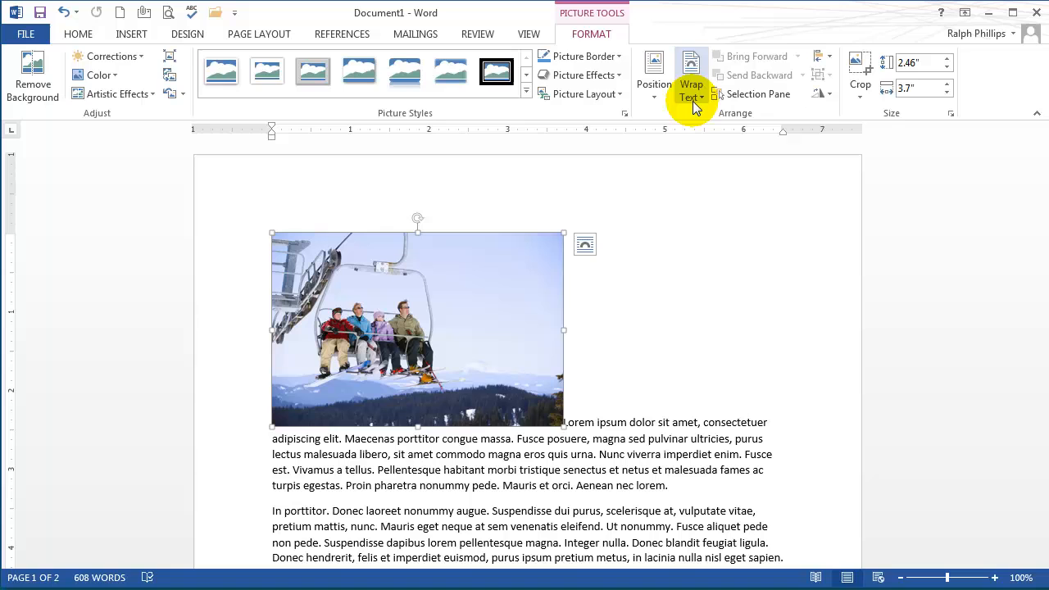
click(692, 85)
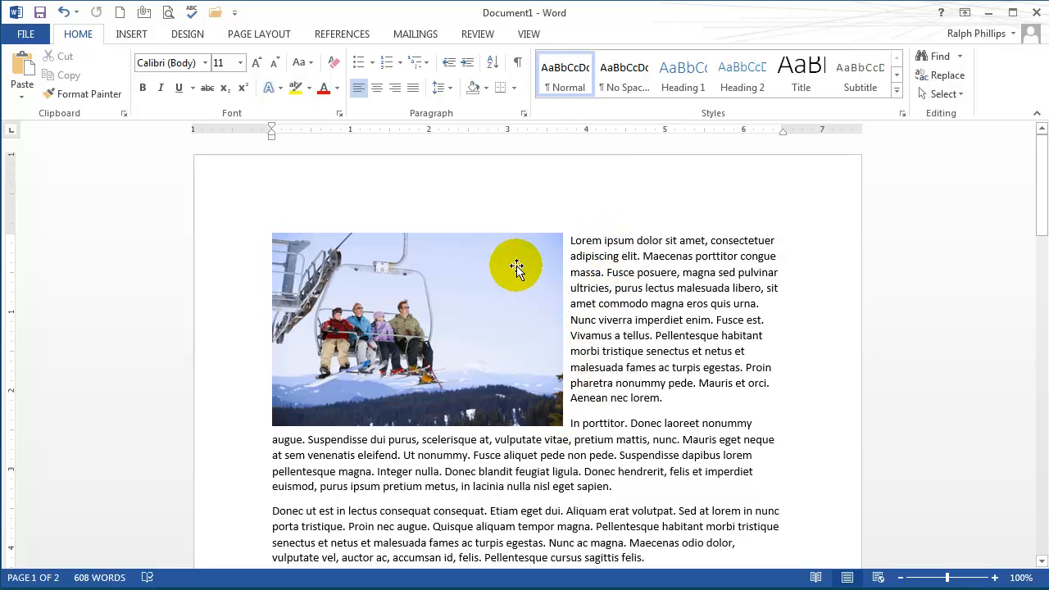
Start Remove Background on the photo and fit the keep marquee around the family.
click(417, 328)
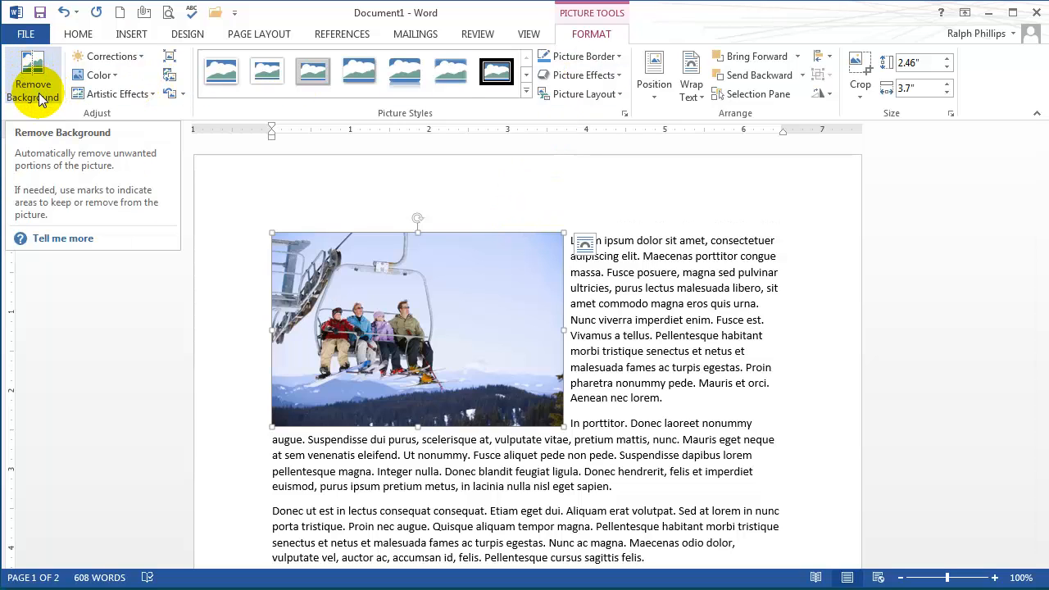
mouse_move(39, 88)
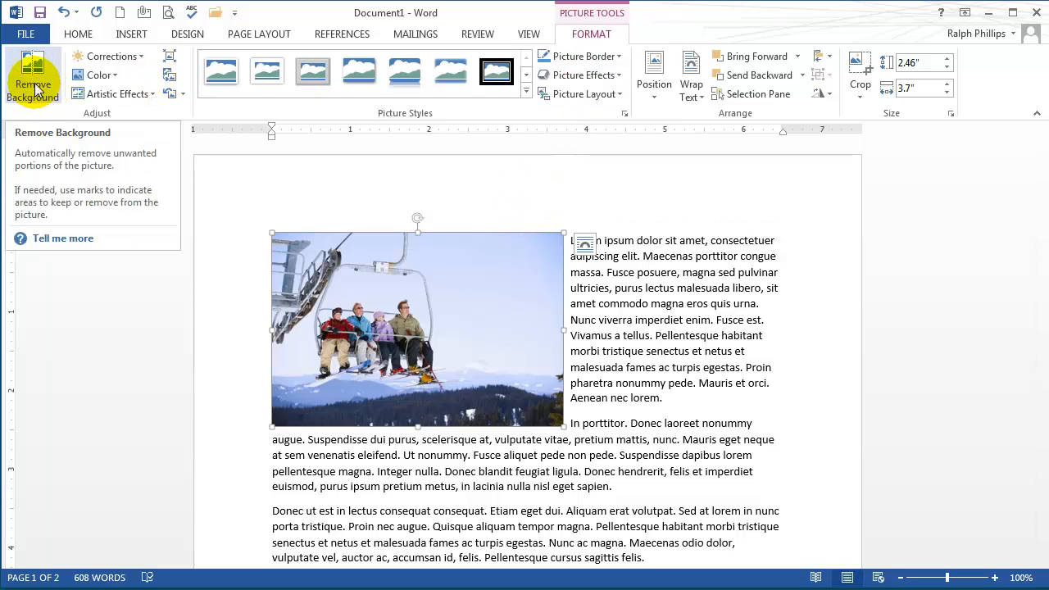
click(33, 79)
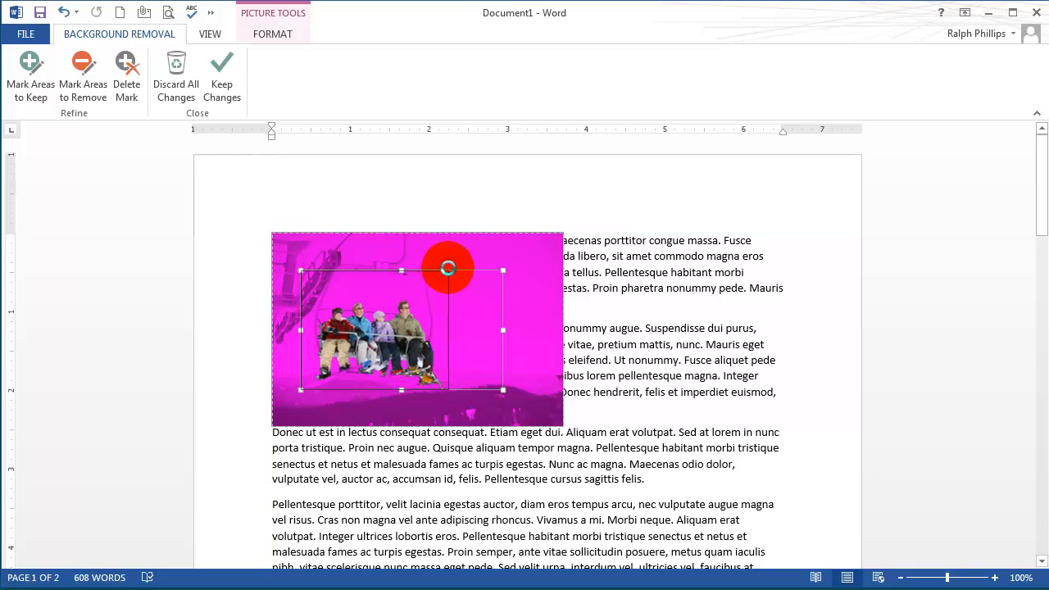
drag(446, 270, 328, 331)
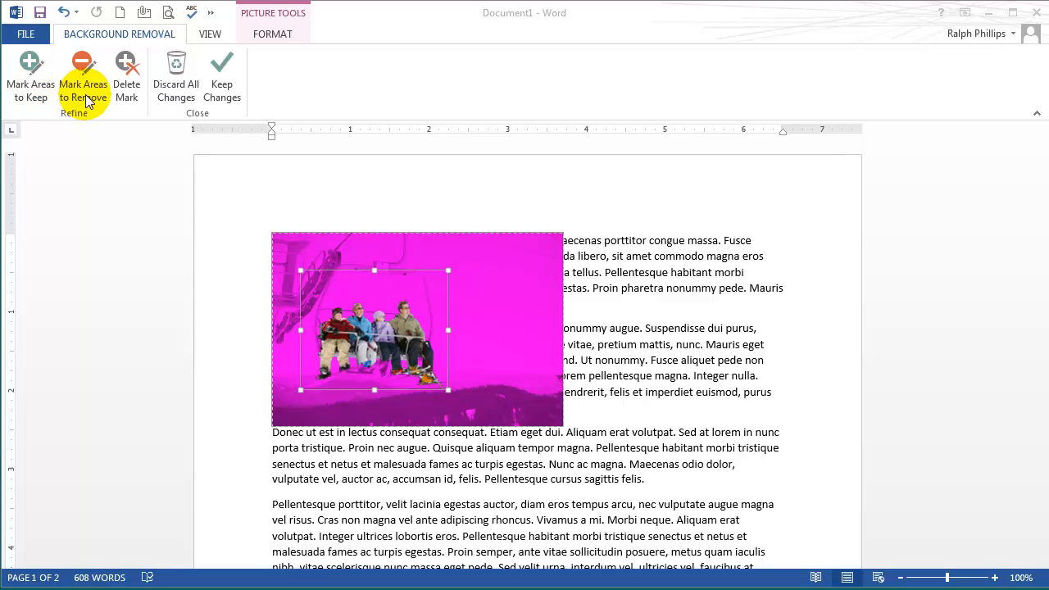
Mark the family's skis and feet as areas to keep in the cut-out.
click(997, 578)
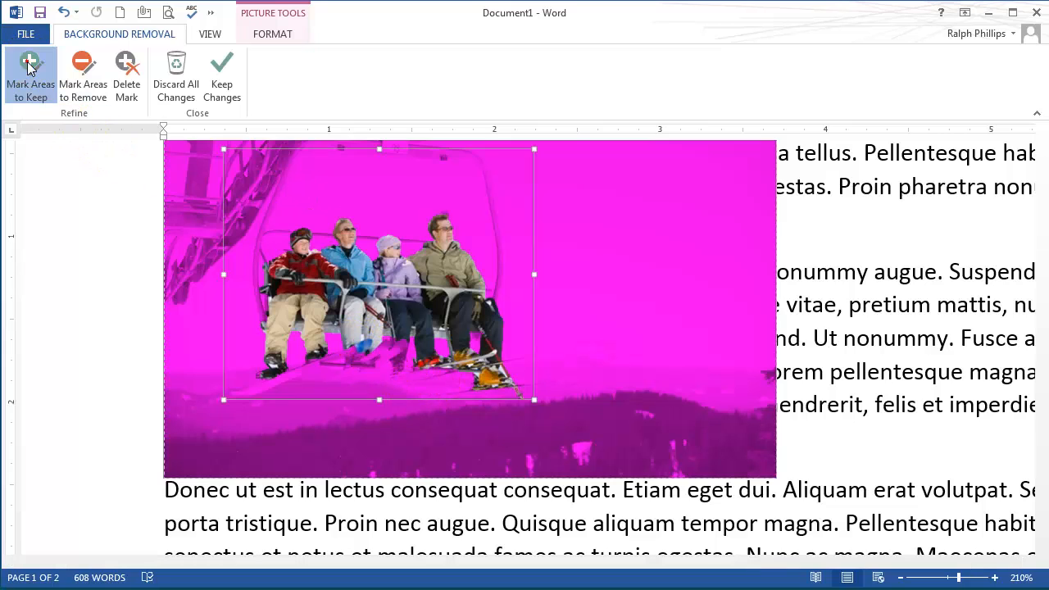
click(402, 339)
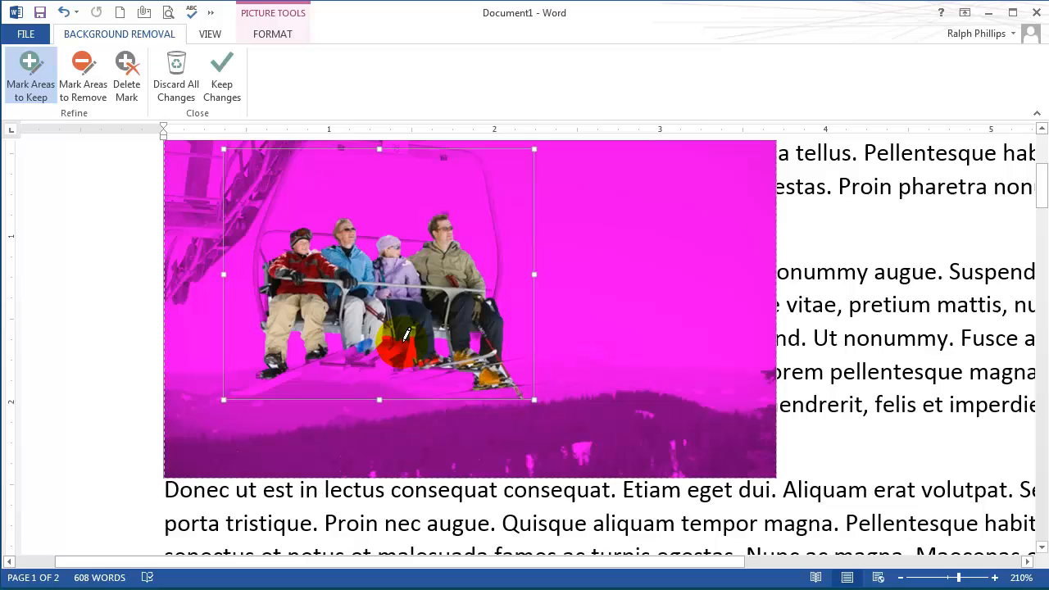
click(390, 343)
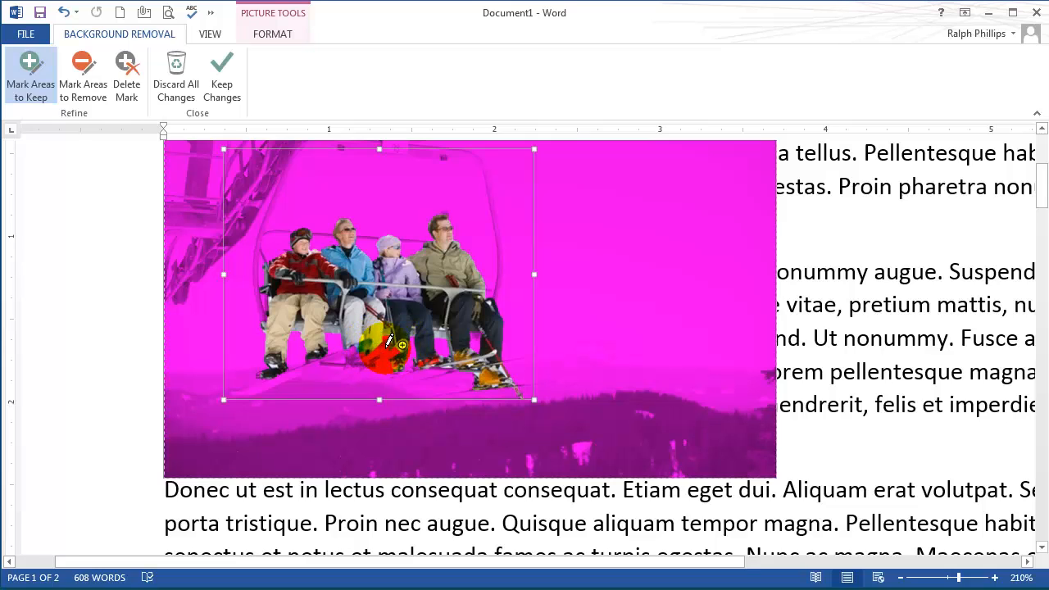
click(390, 352)
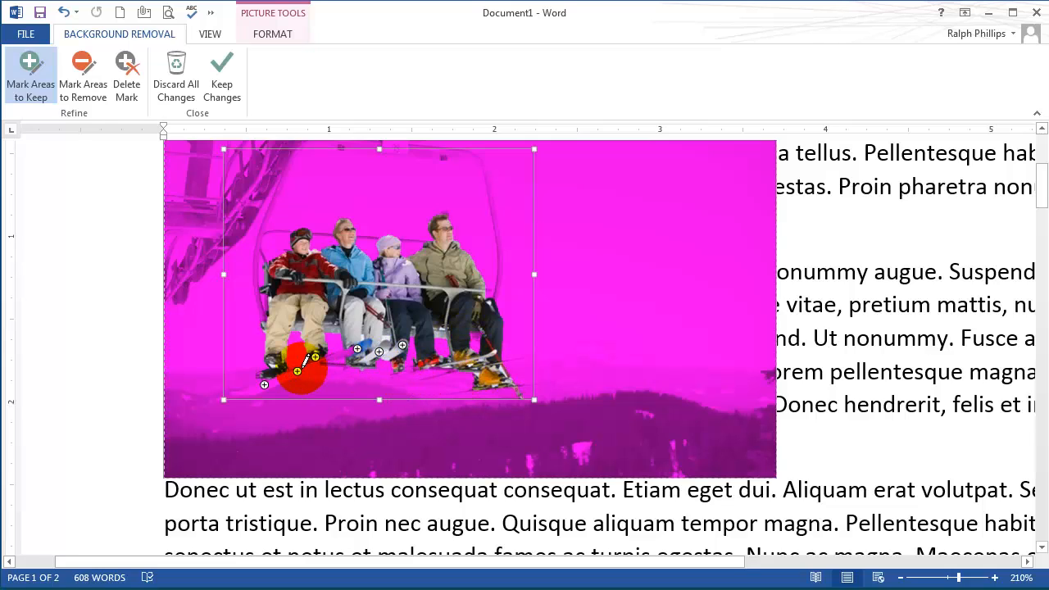
drag(299, 369, 275, 385)
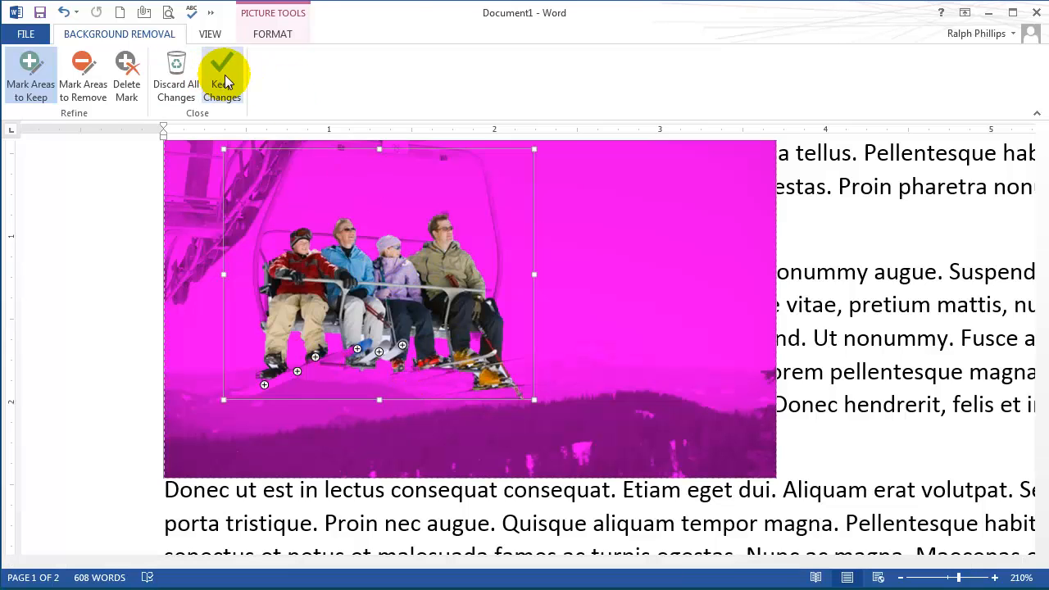
Keep the background-removal changes, enlarge the photo to 3.18" by 5.15" and wrap text Tight.
click(221, 74)
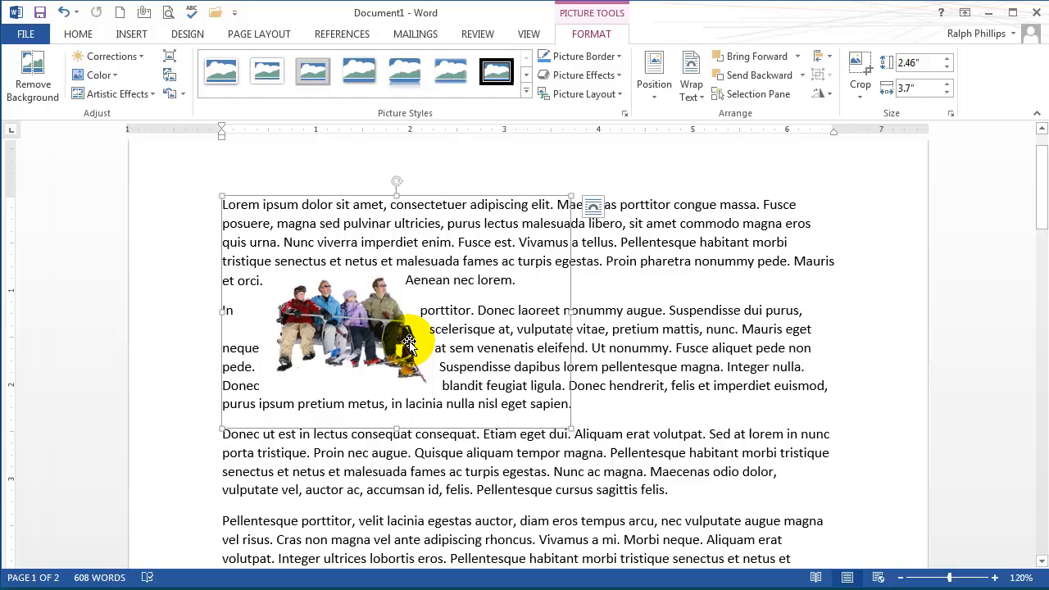
mouse_move(292, 271)
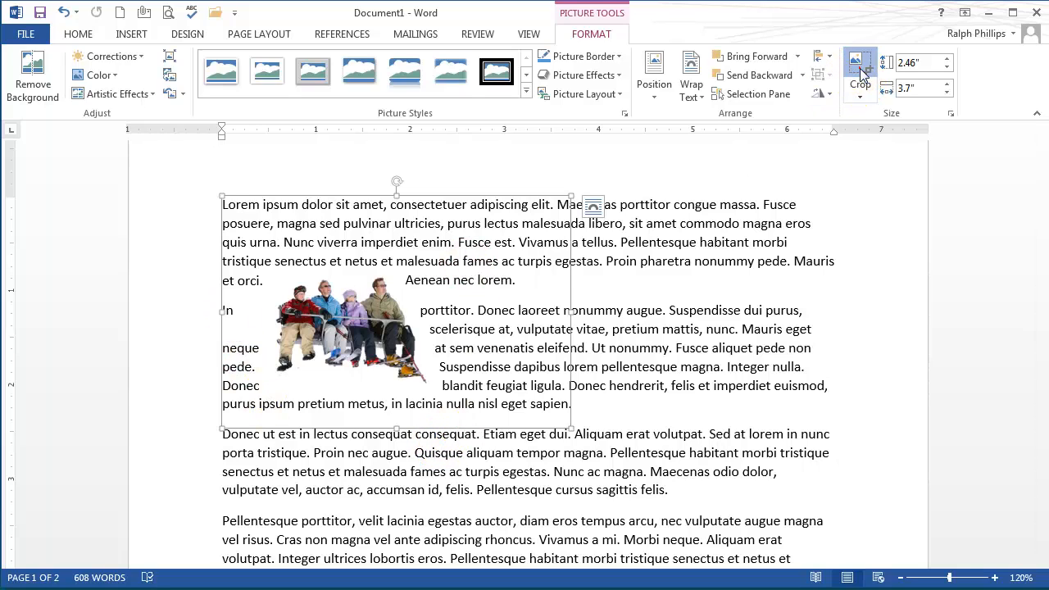
click(859, 69)
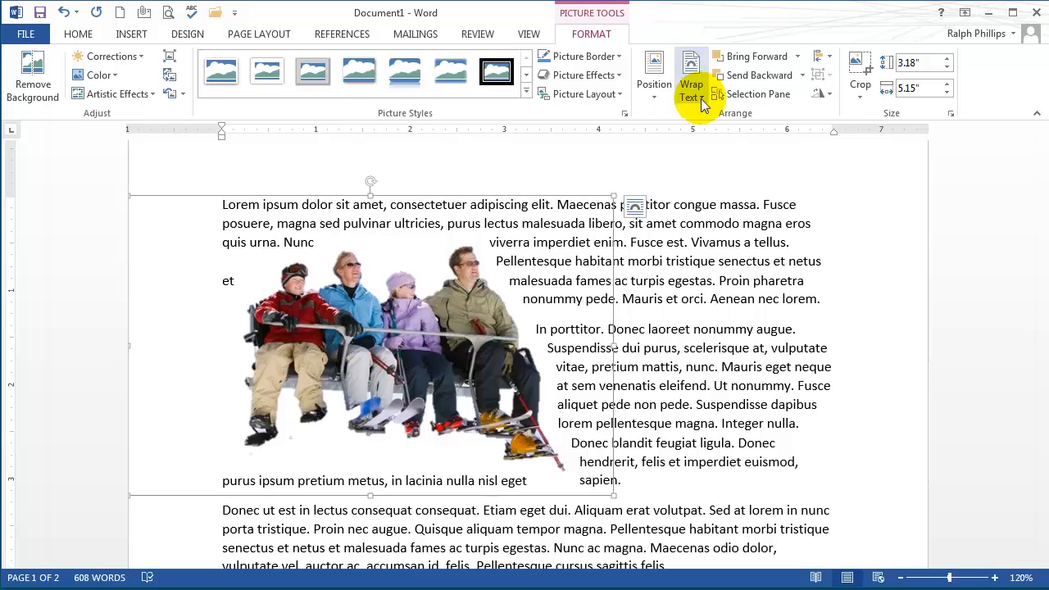
Enter Edit Wrap Points so the boundary can be pulled closer to the family's outline.
click(692, 82)
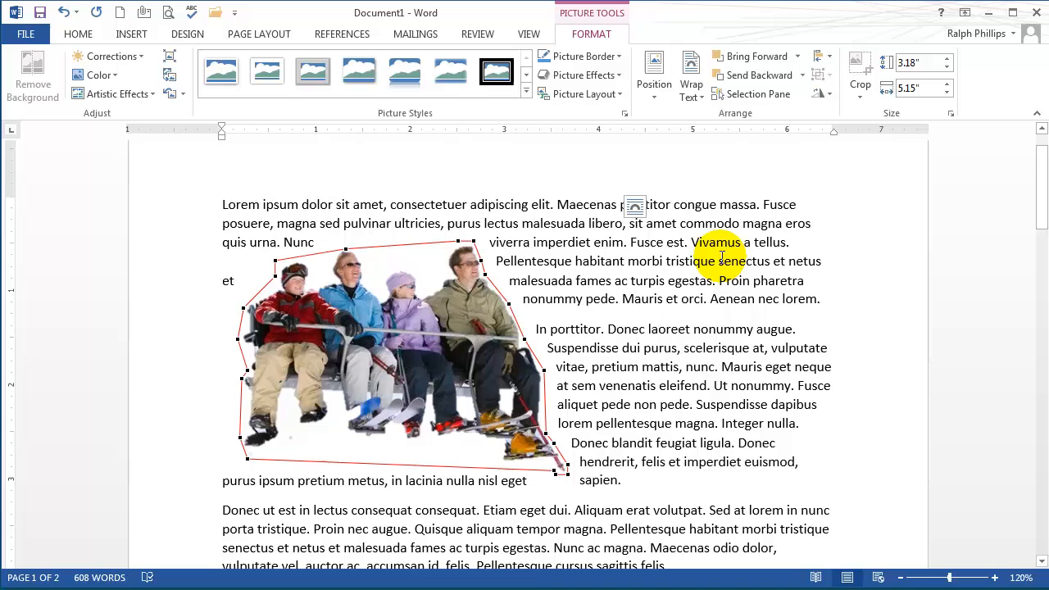
mouse_move(580, 473)
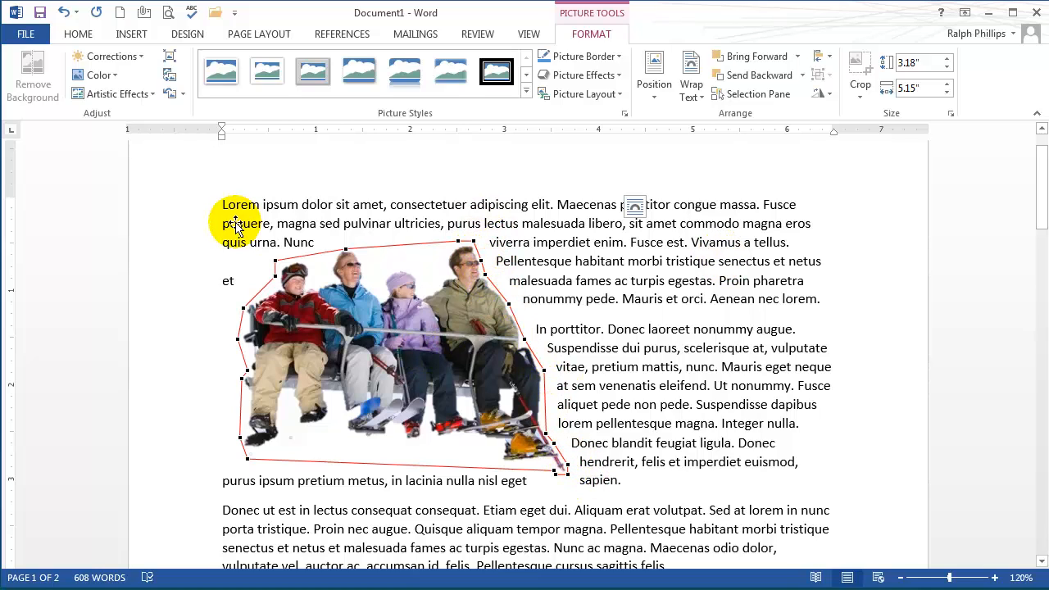
mouse_move(276, 260)
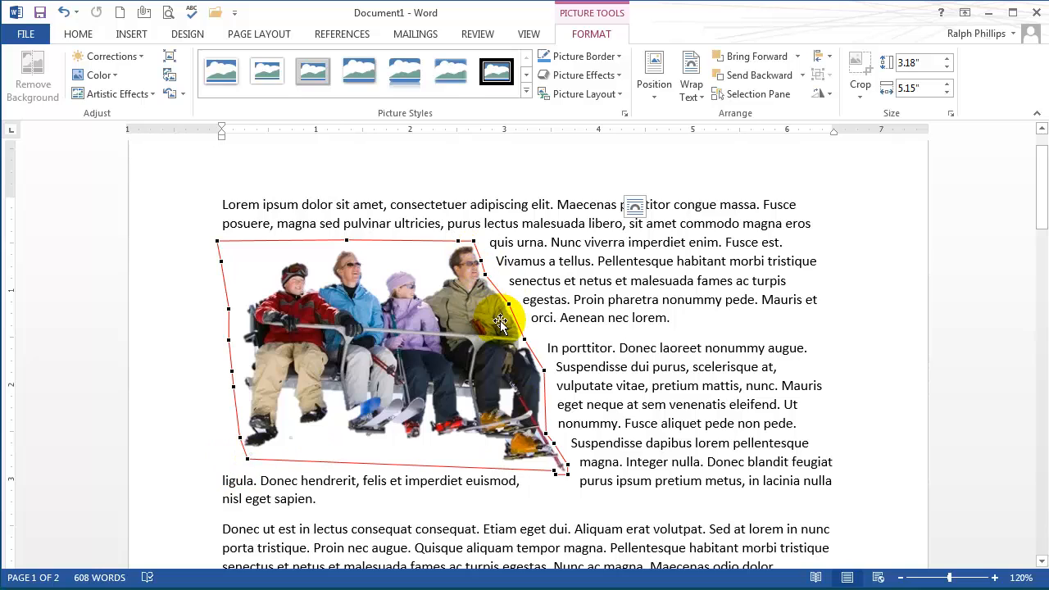
mouse_move(496, 358)
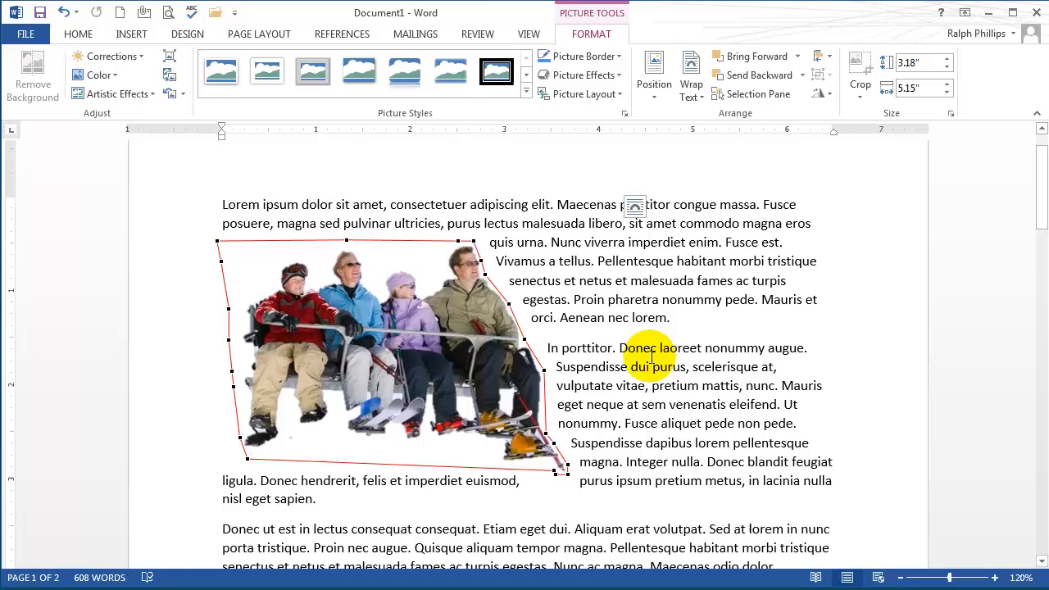
click(659, 347)
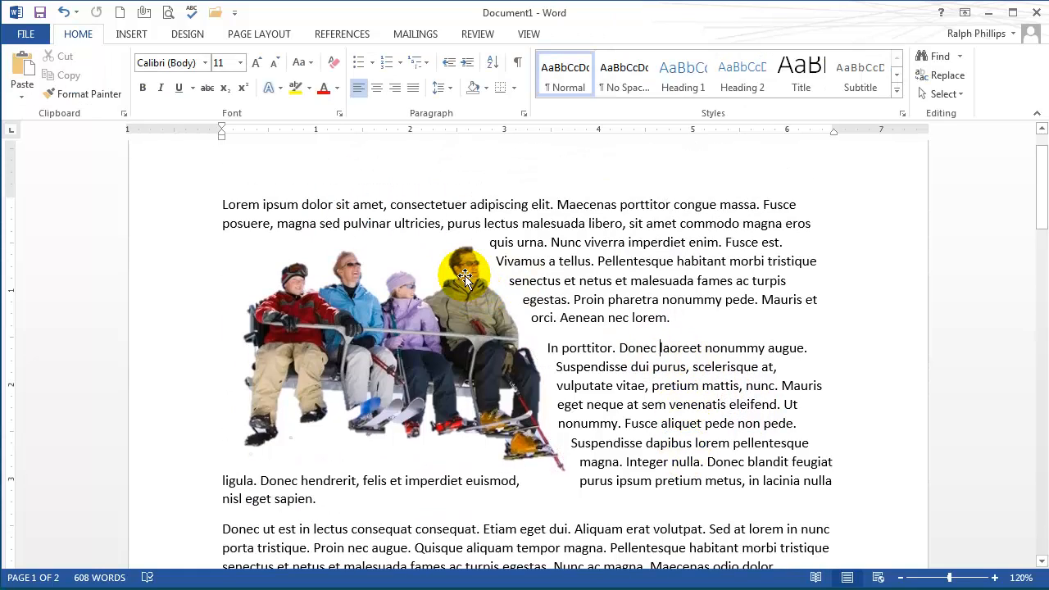
mouse_move(433, 229)
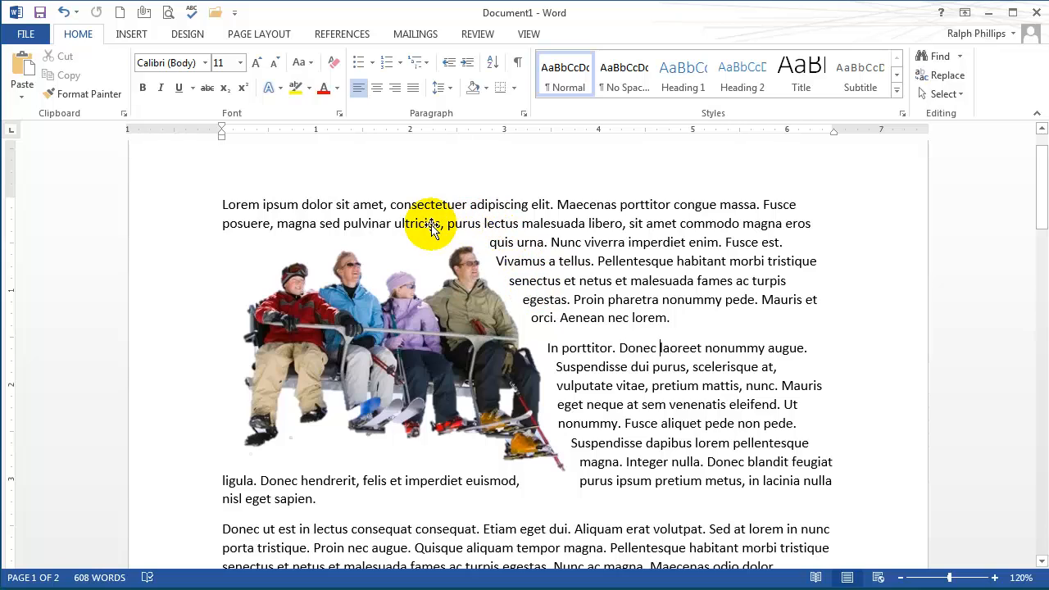
mouse_move(479, 272)
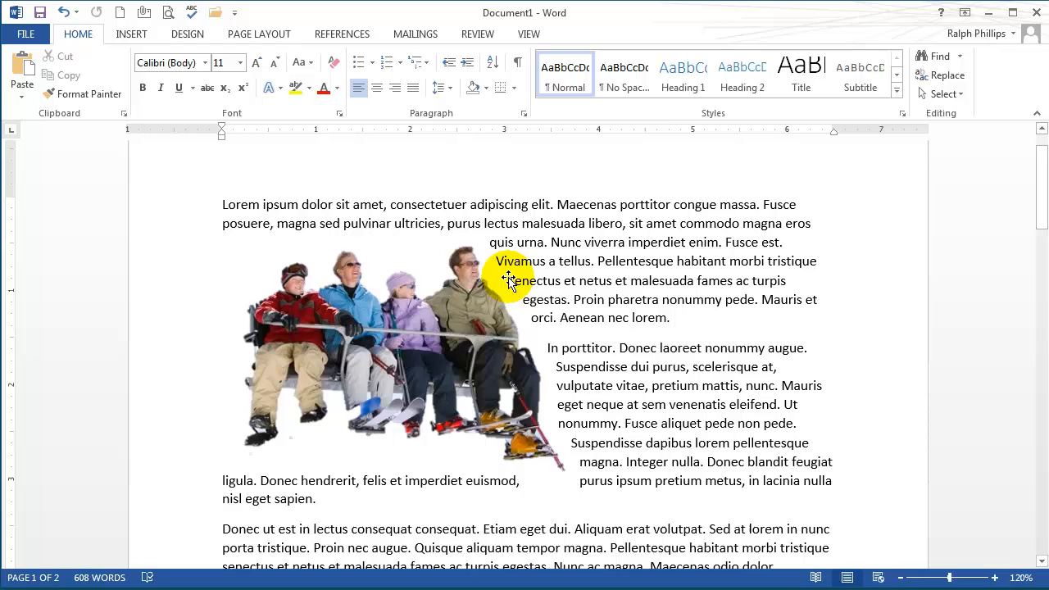
mouse_move(642, 495)
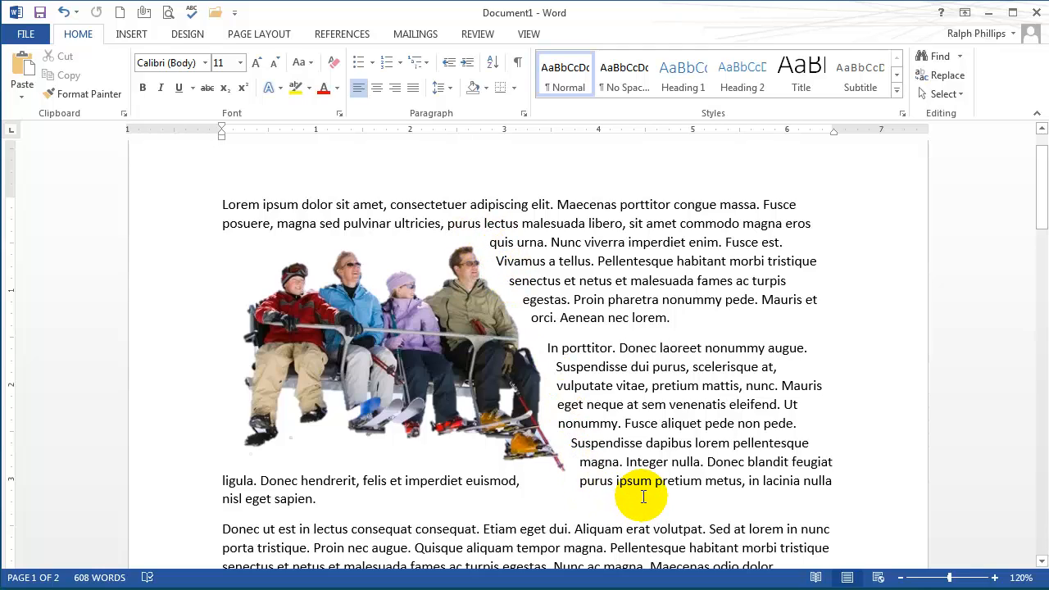